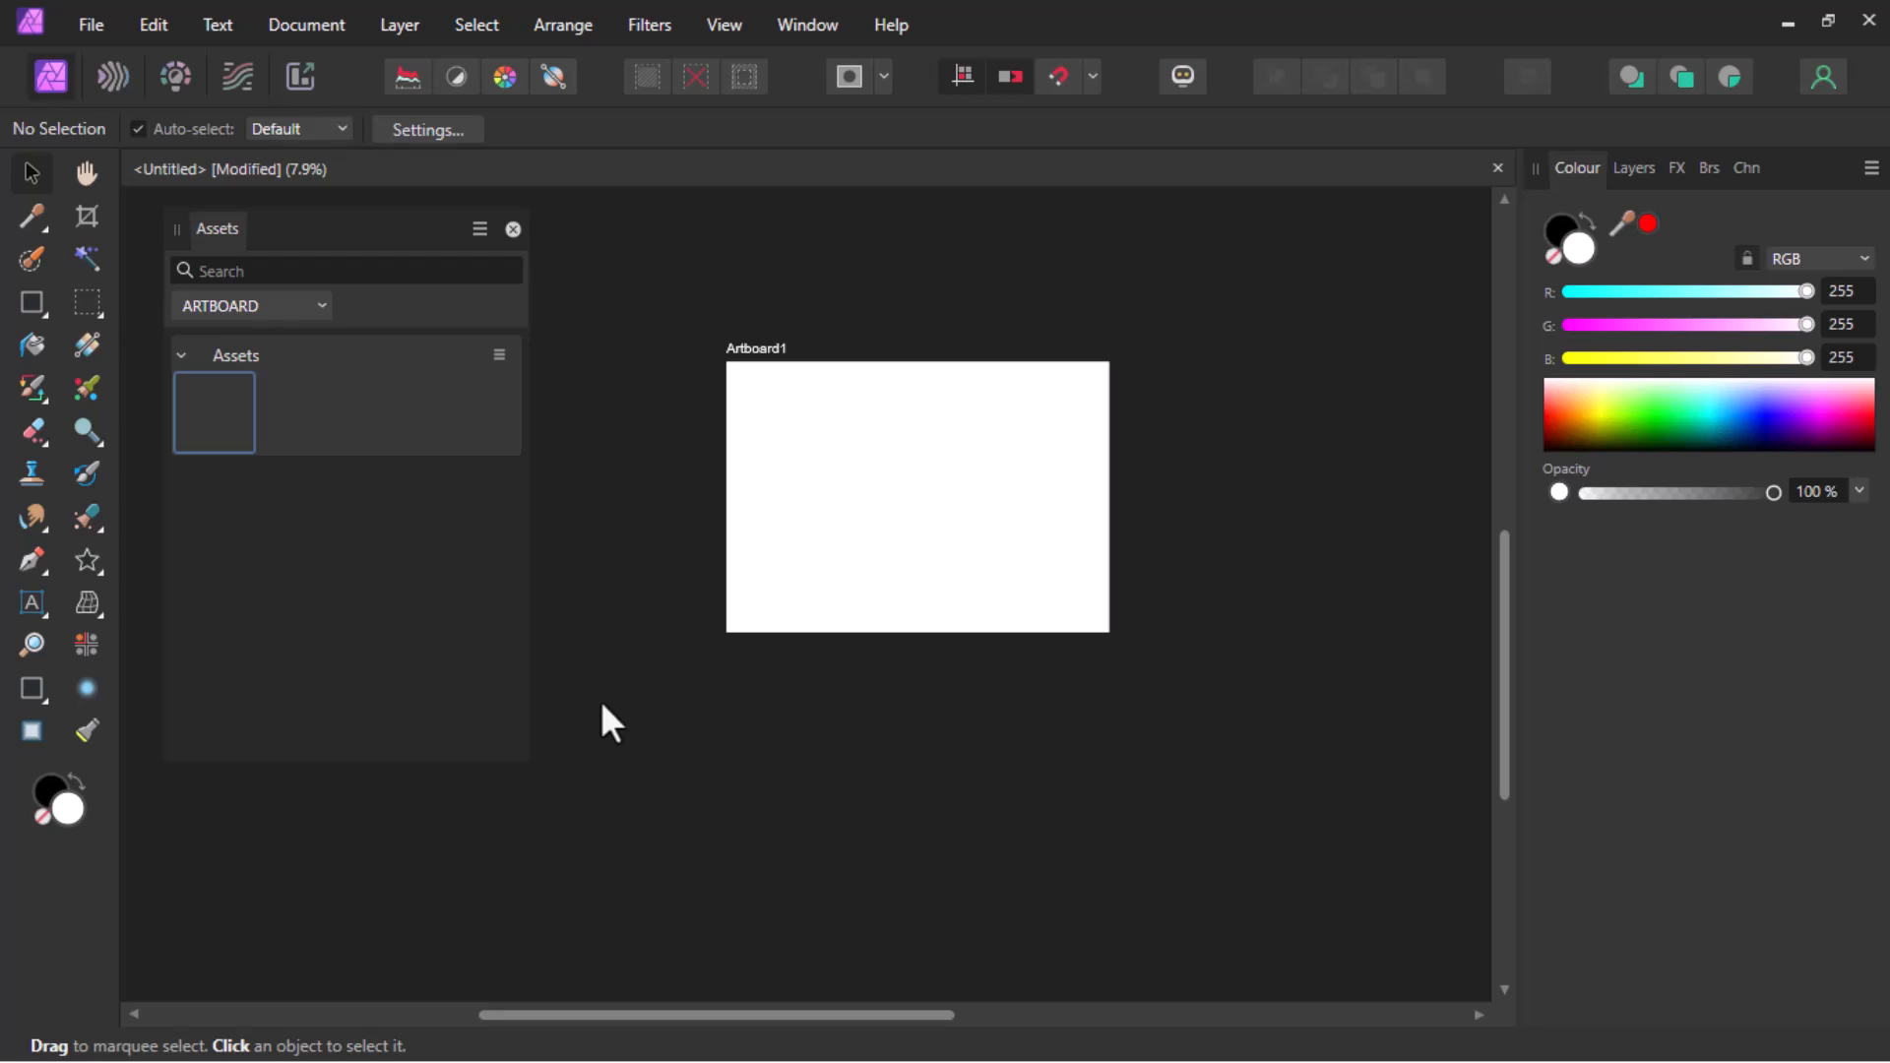
mouse_move(783, 301)
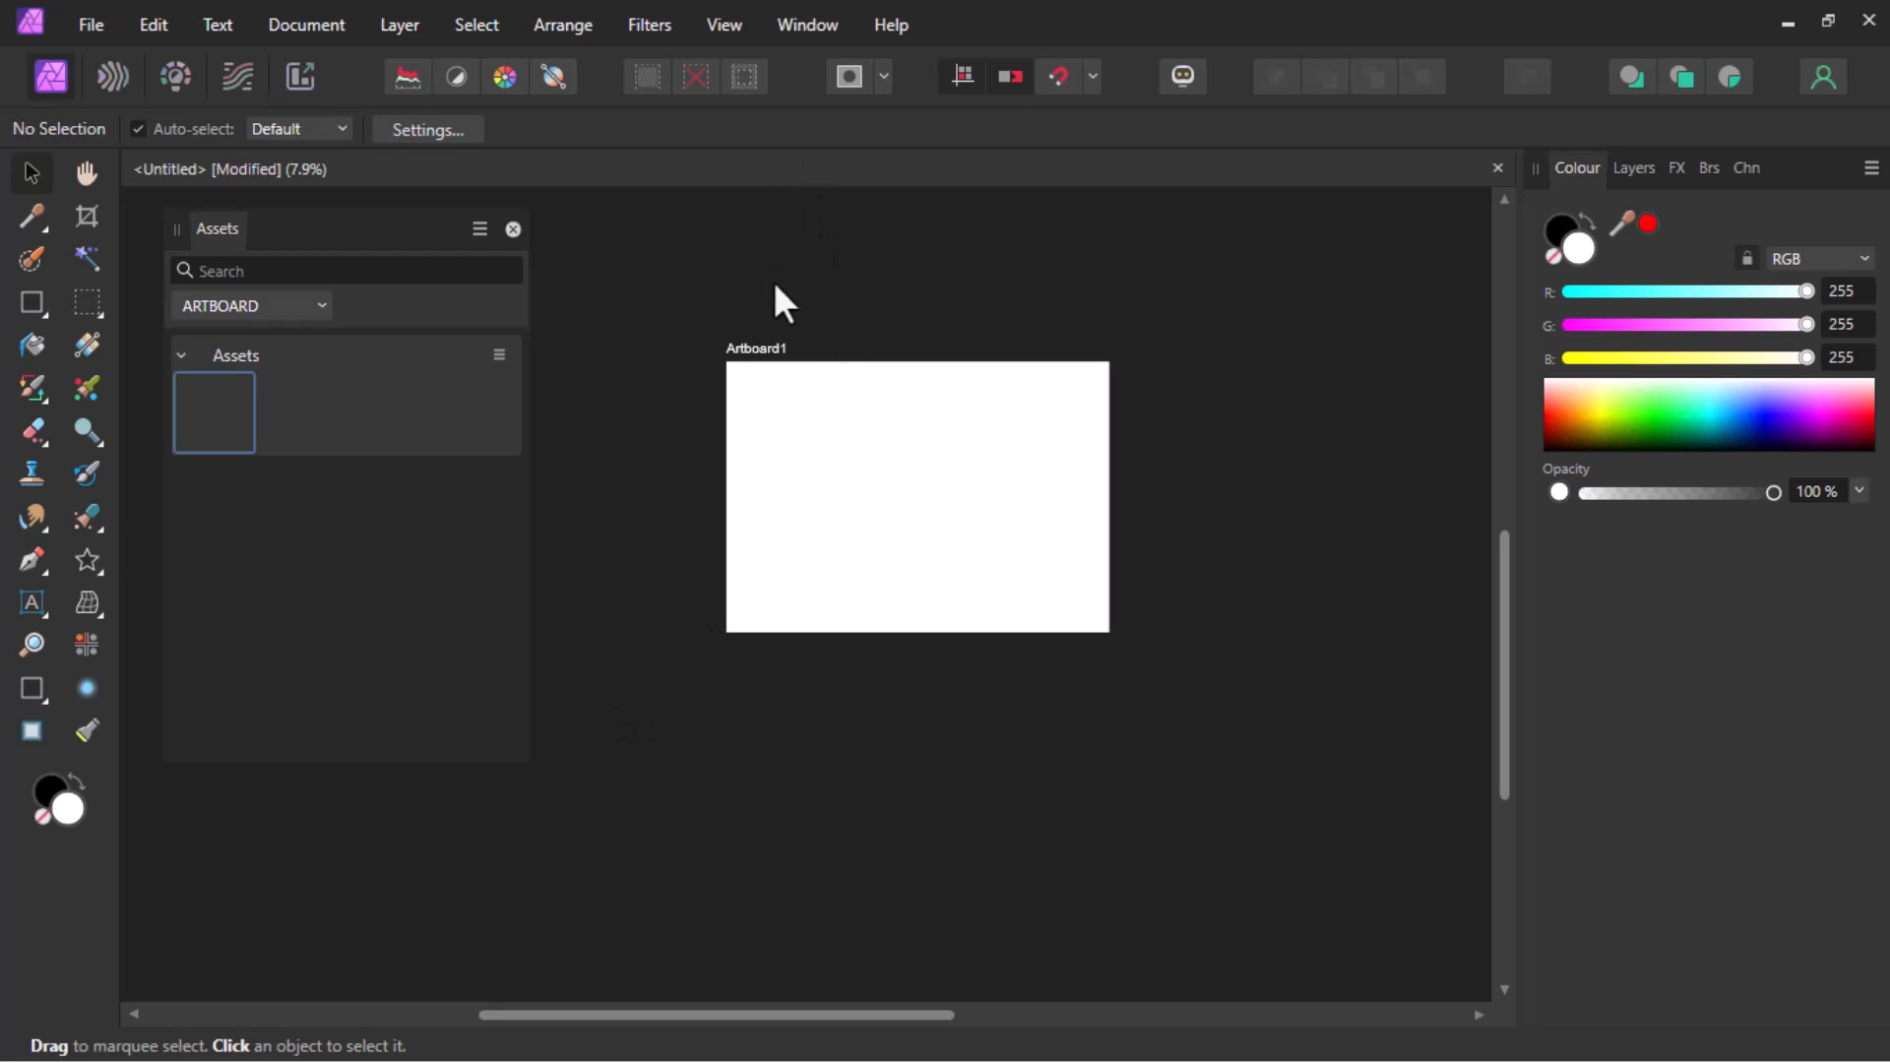
Select the white Artboard1 and try adding it through the Assets category menu.
click(916, 496)
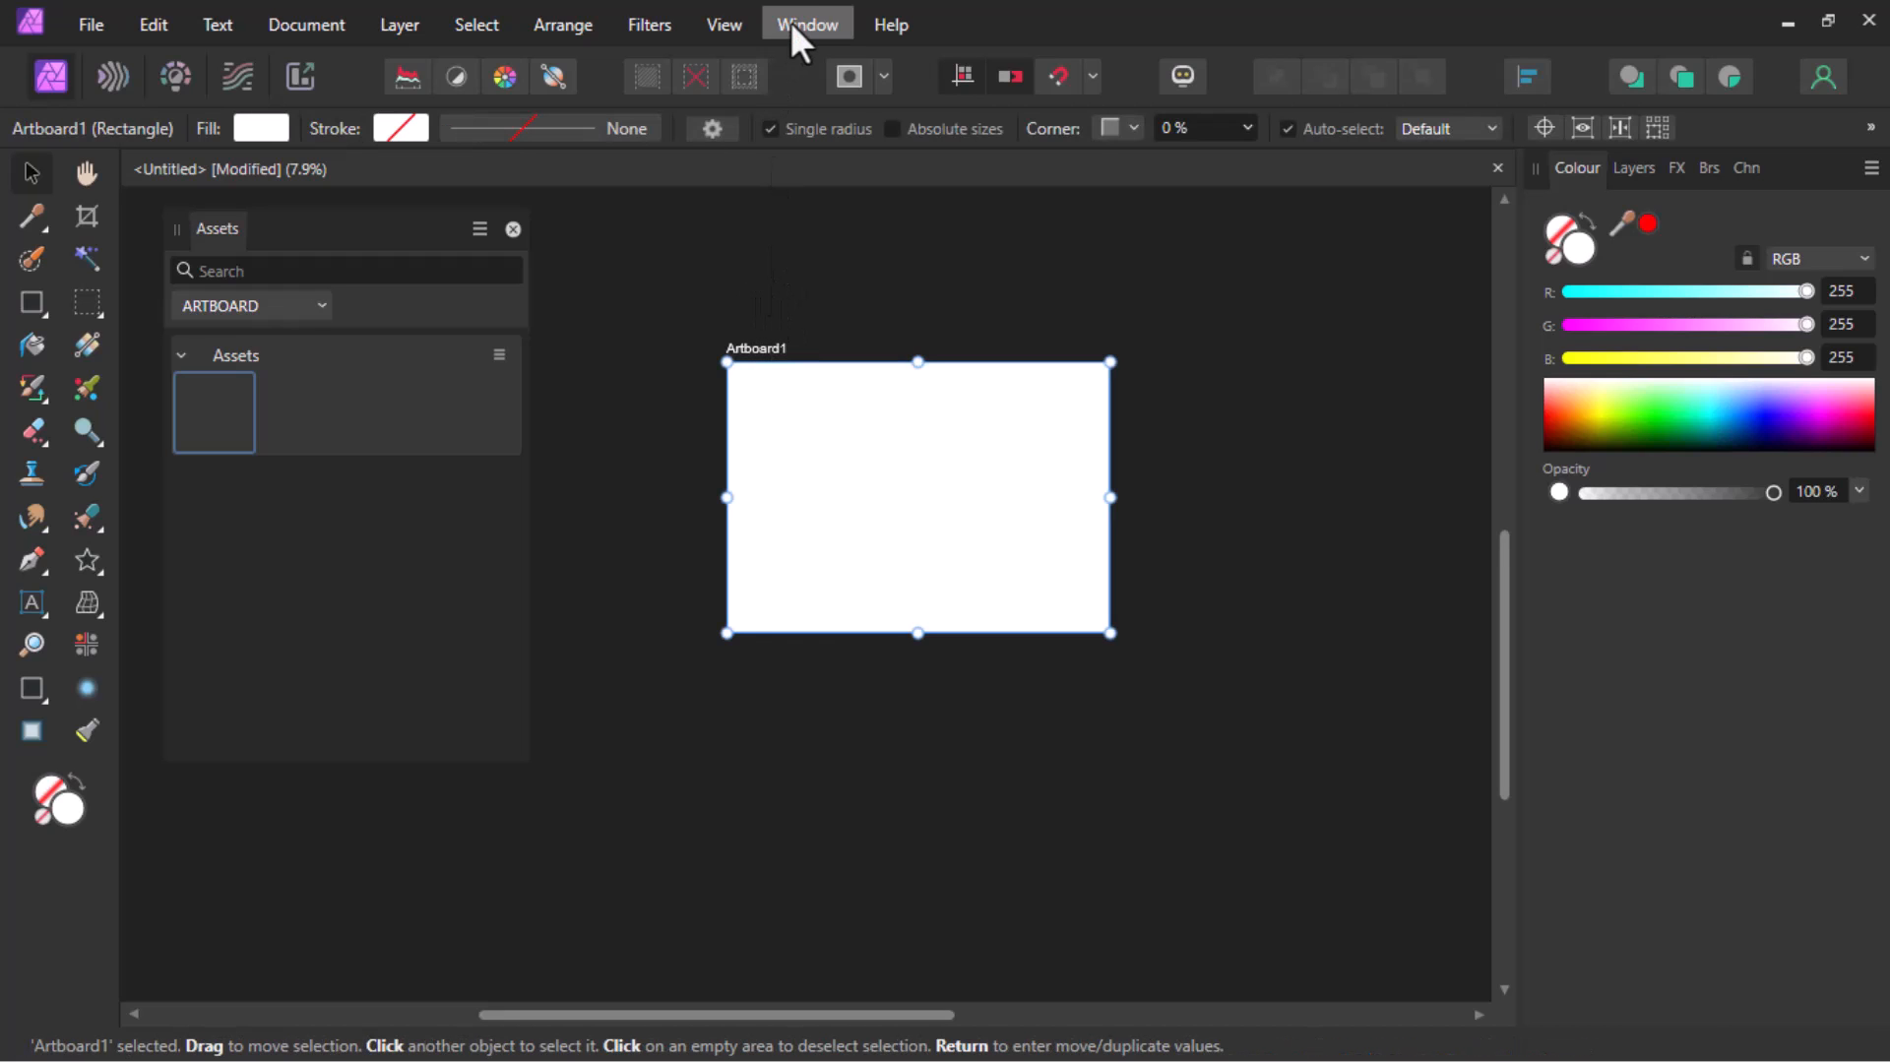
click(806, 23)
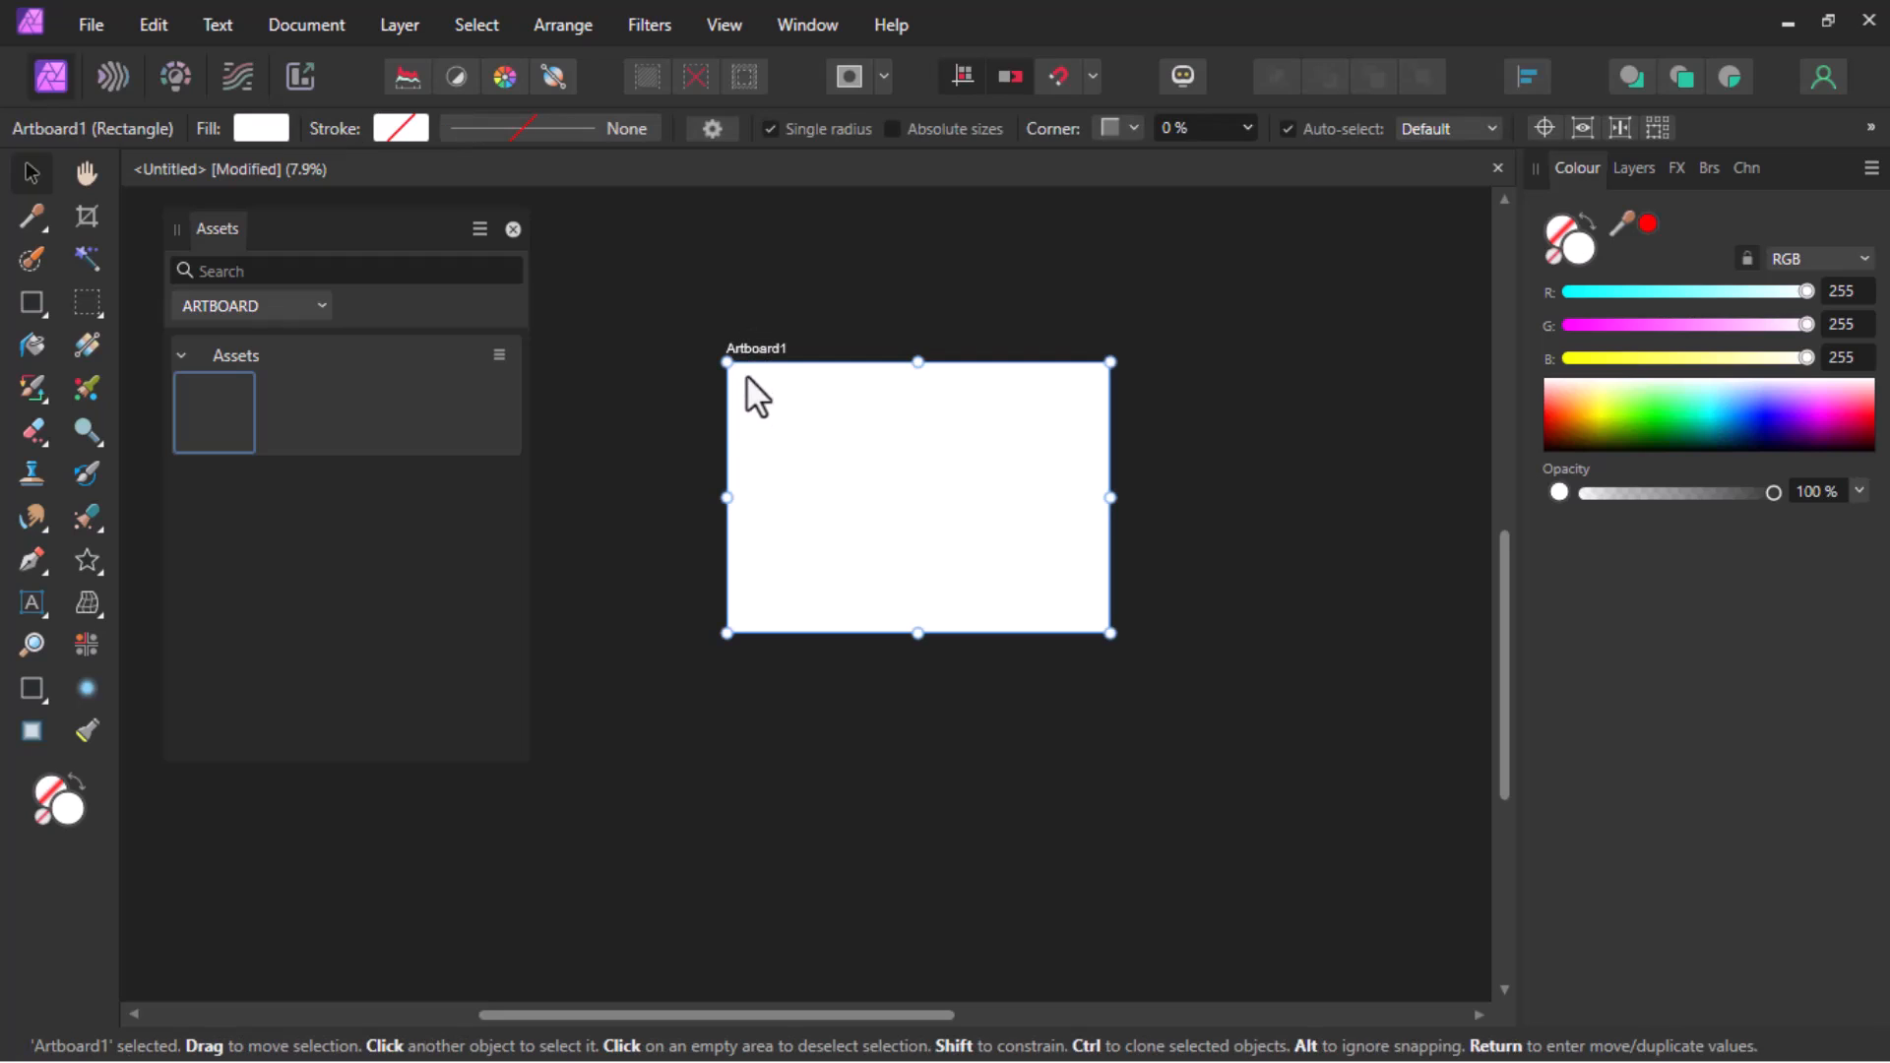
mouse_move(501, 377)
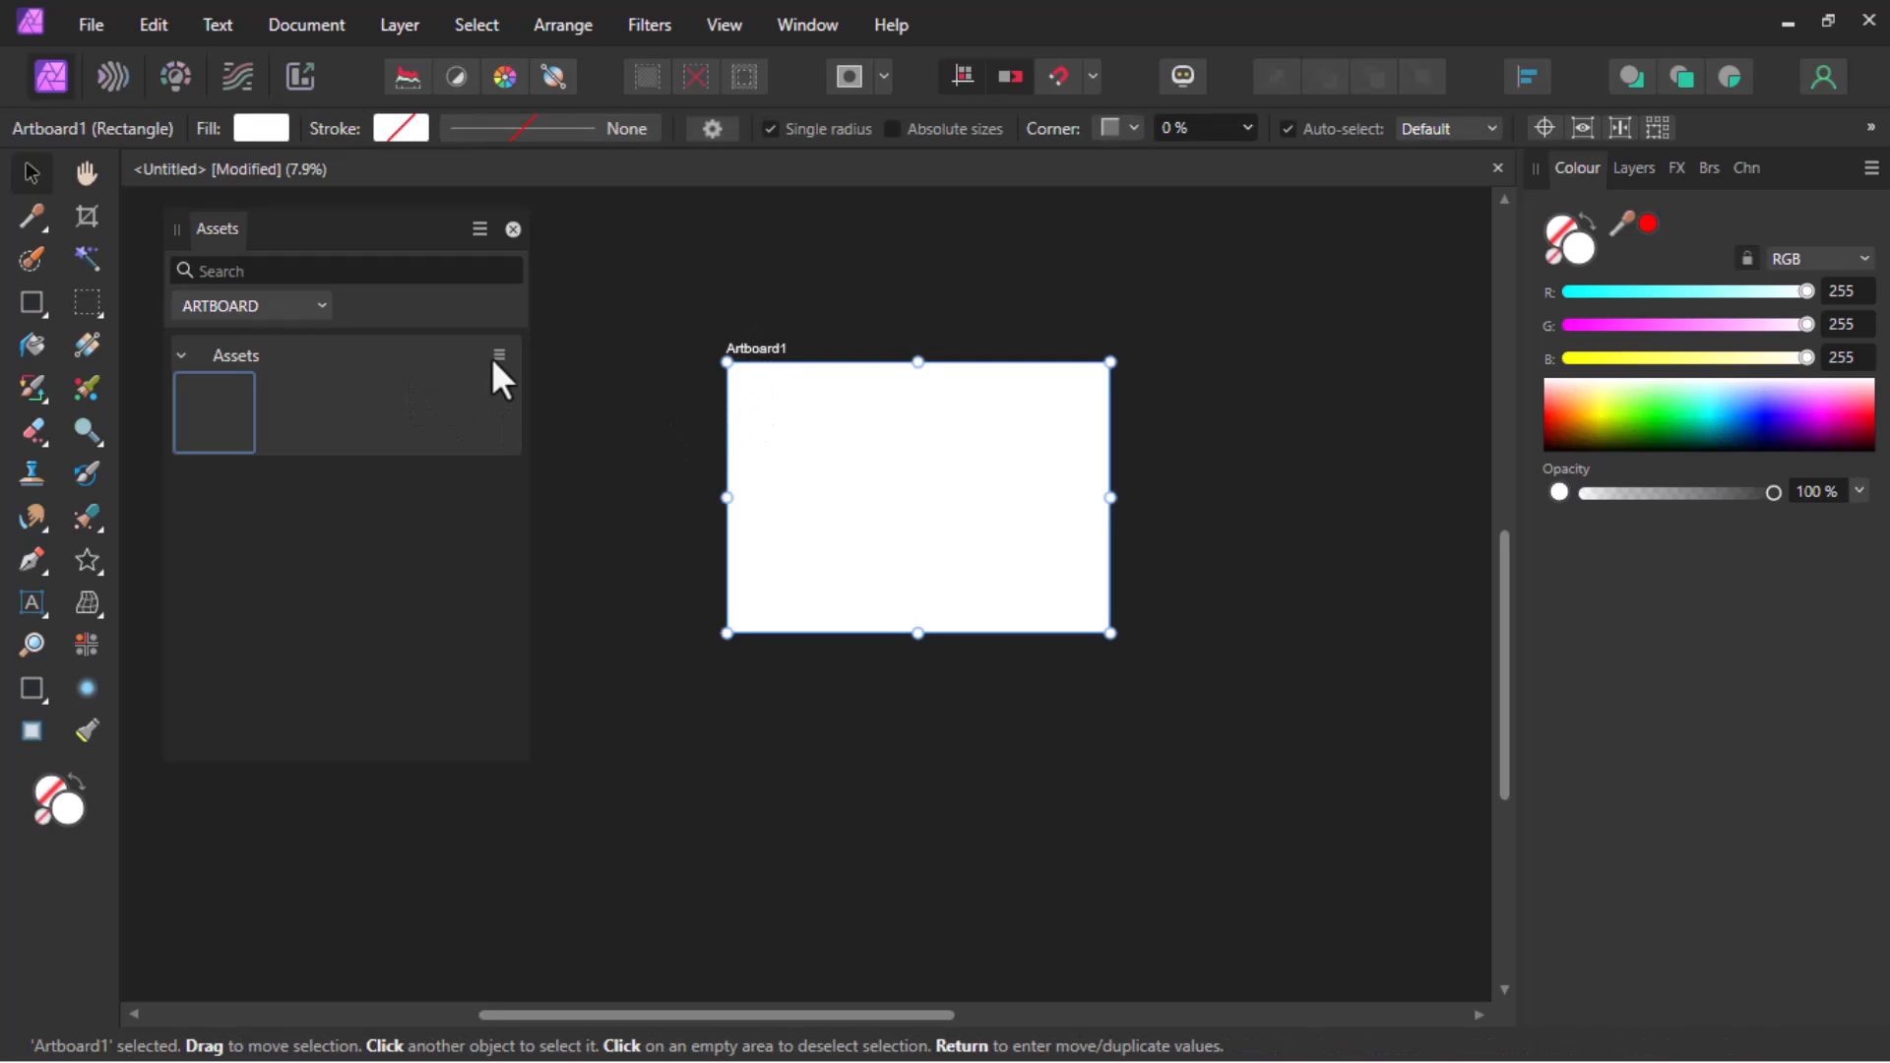
click(499, 355)
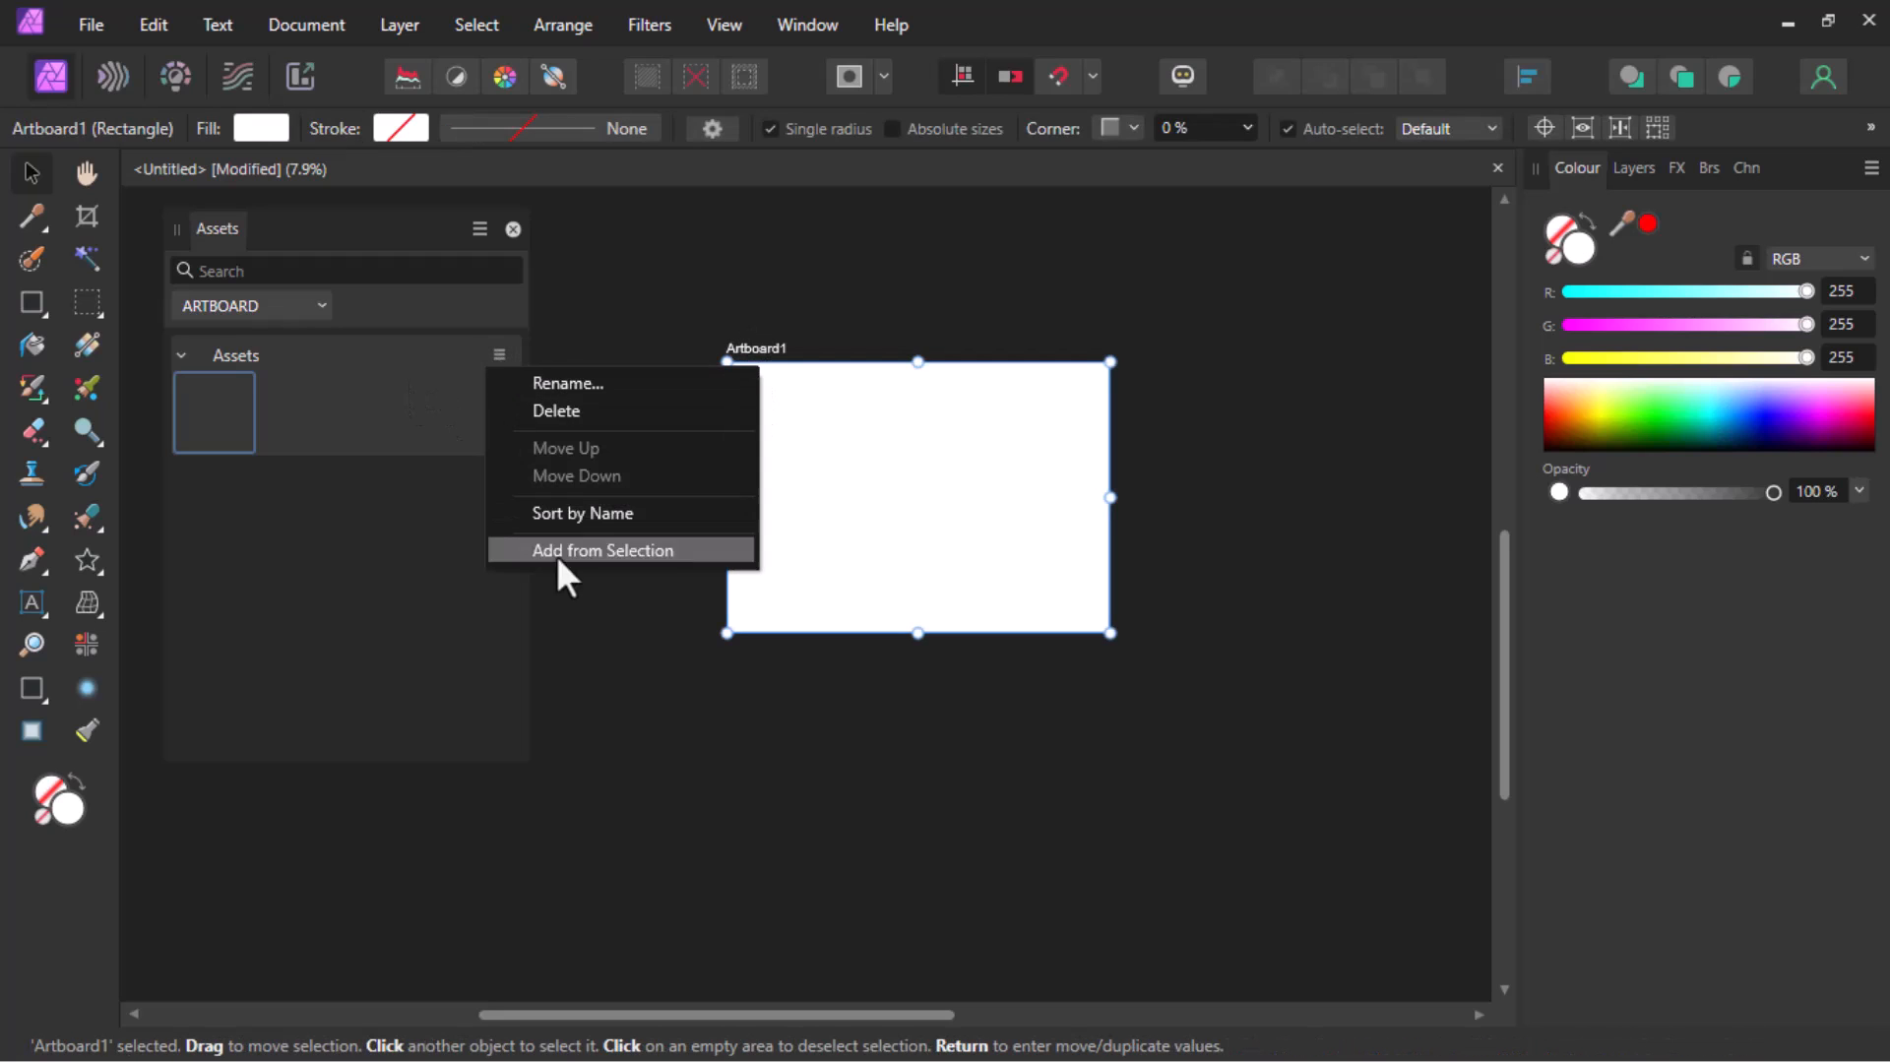
click(603, 549)
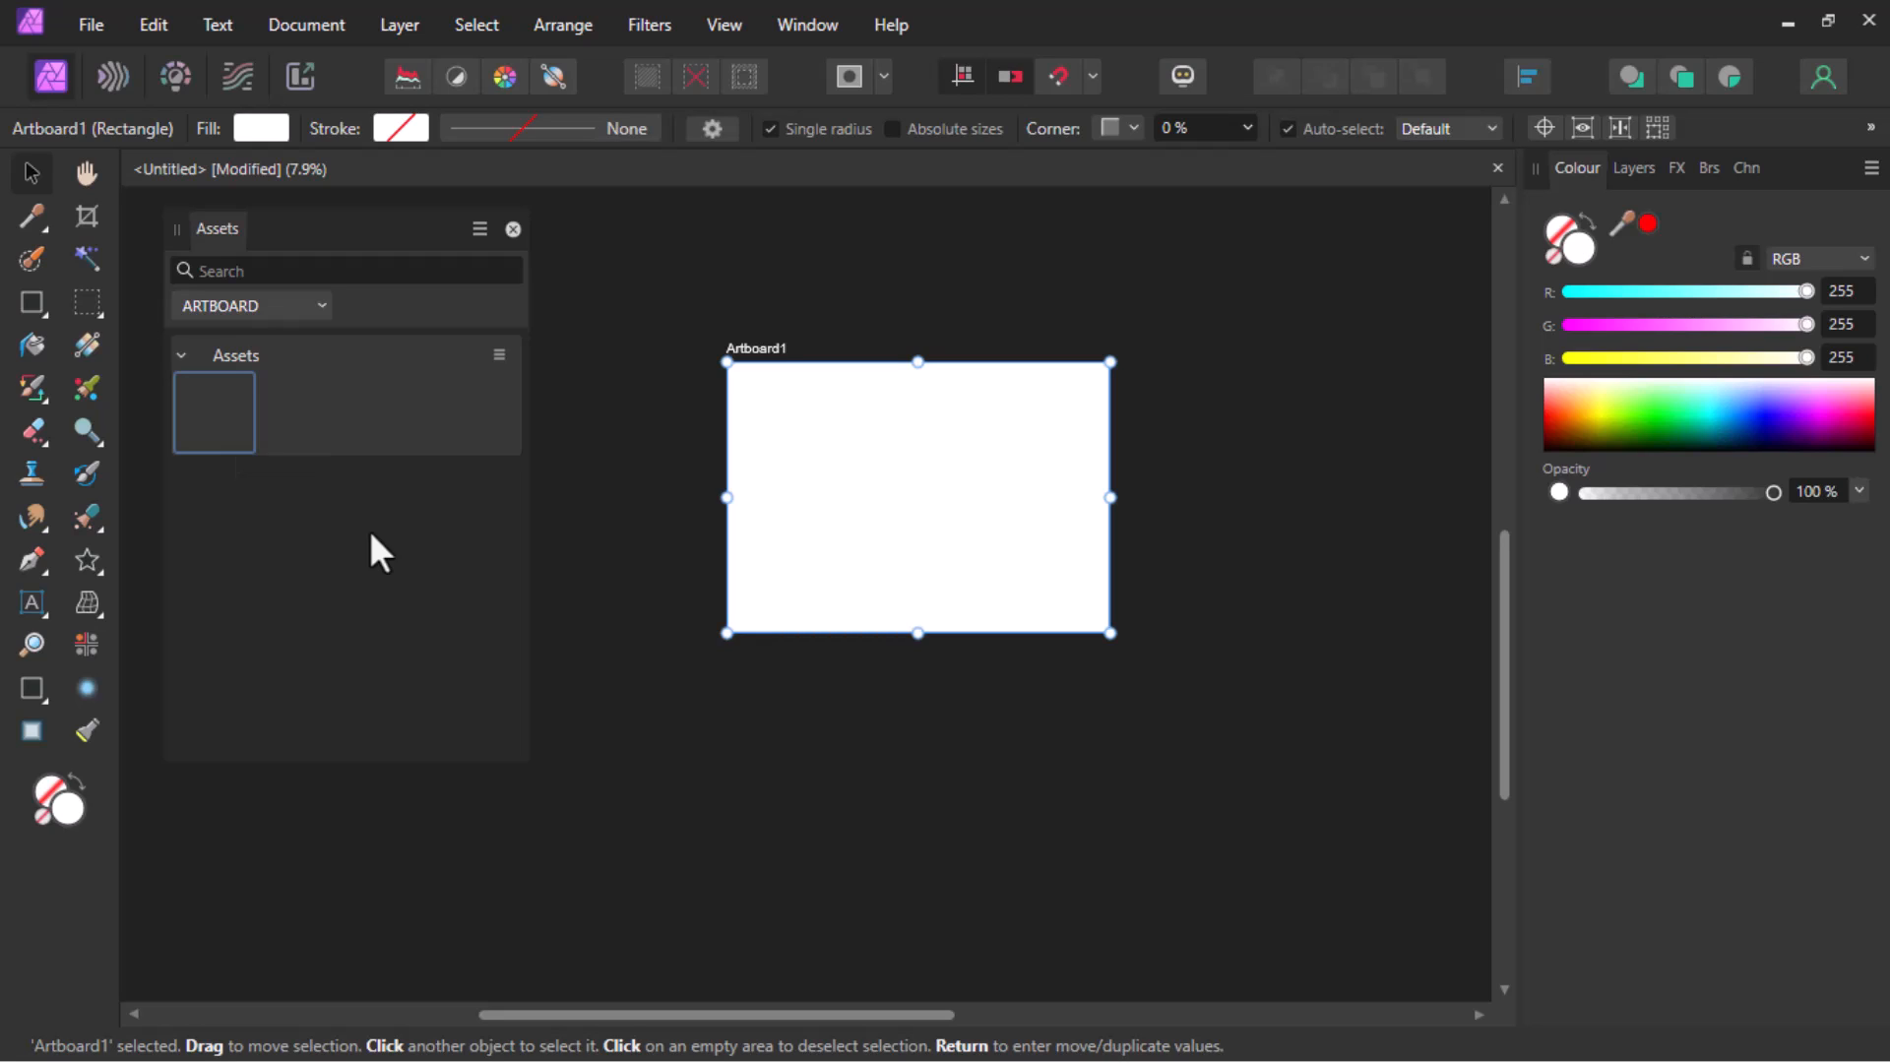
click(499, 355)
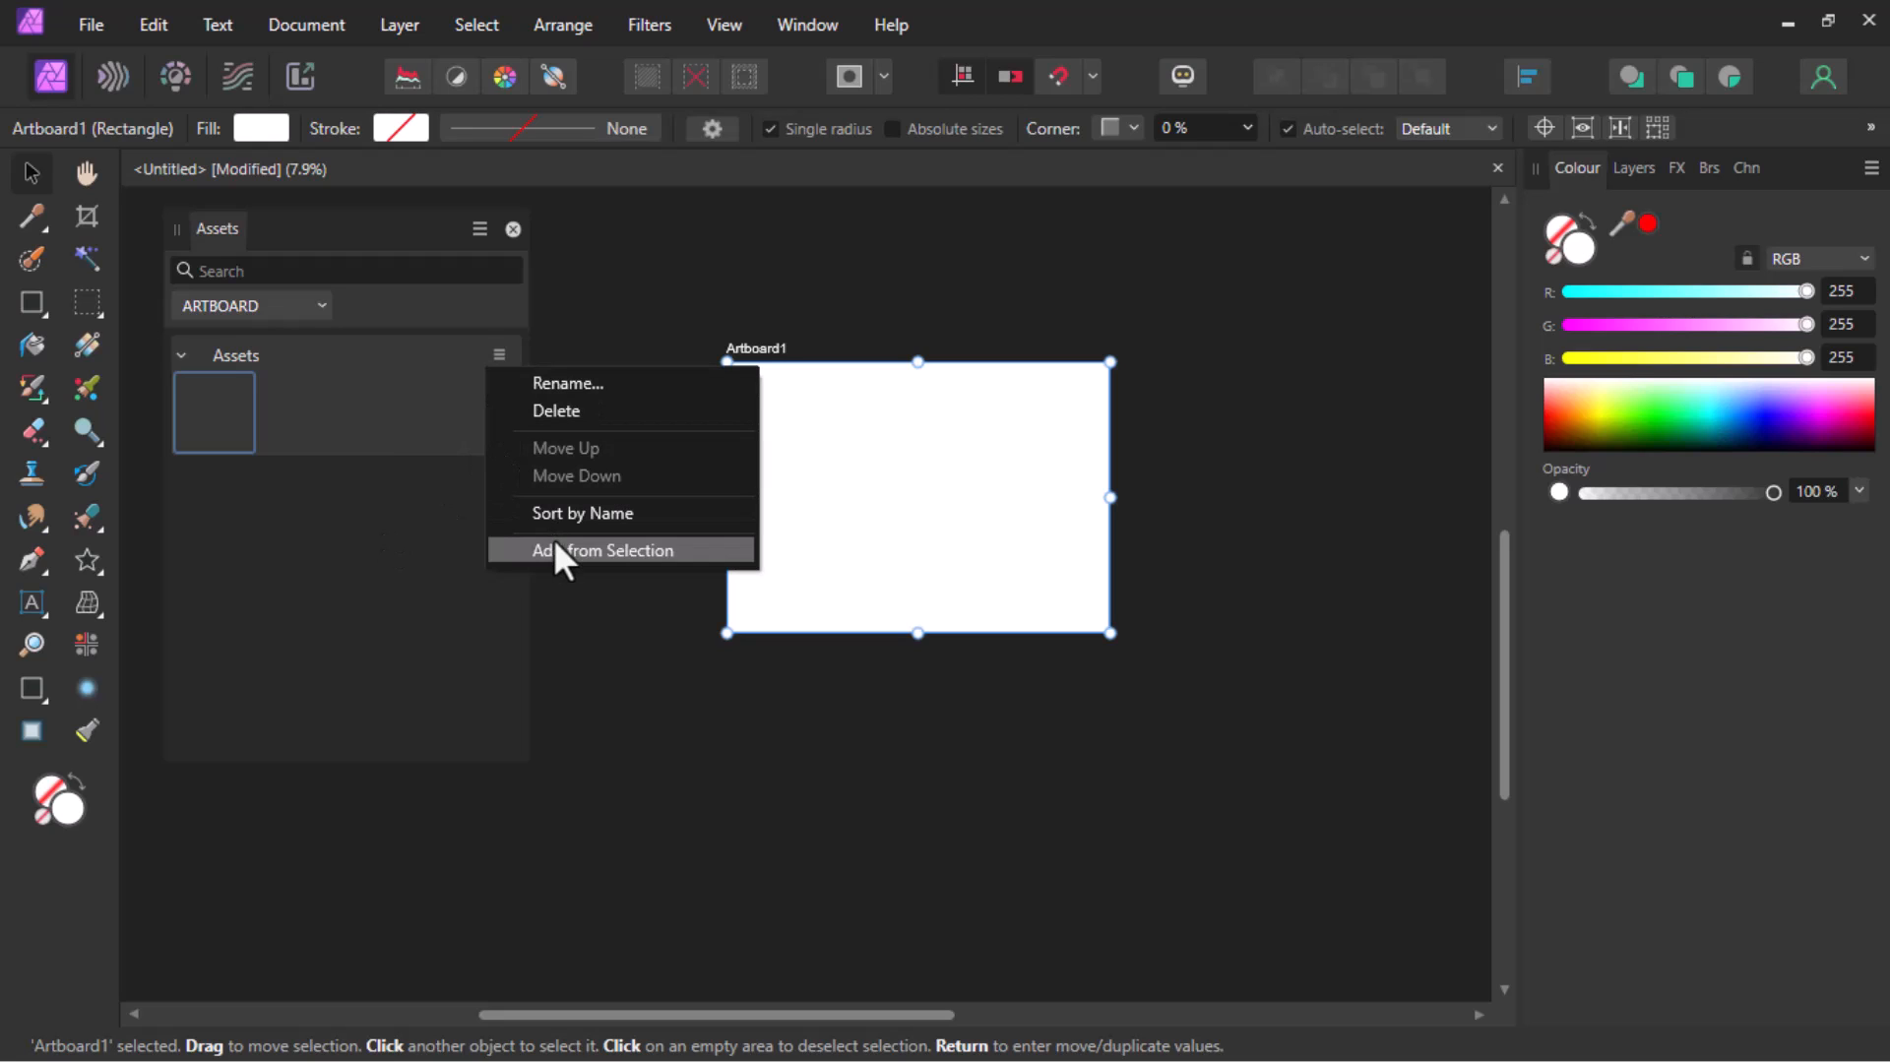
Choose Add from Selection so Artboard1 appears as a thumbnail in Assets.
click(603, 549)
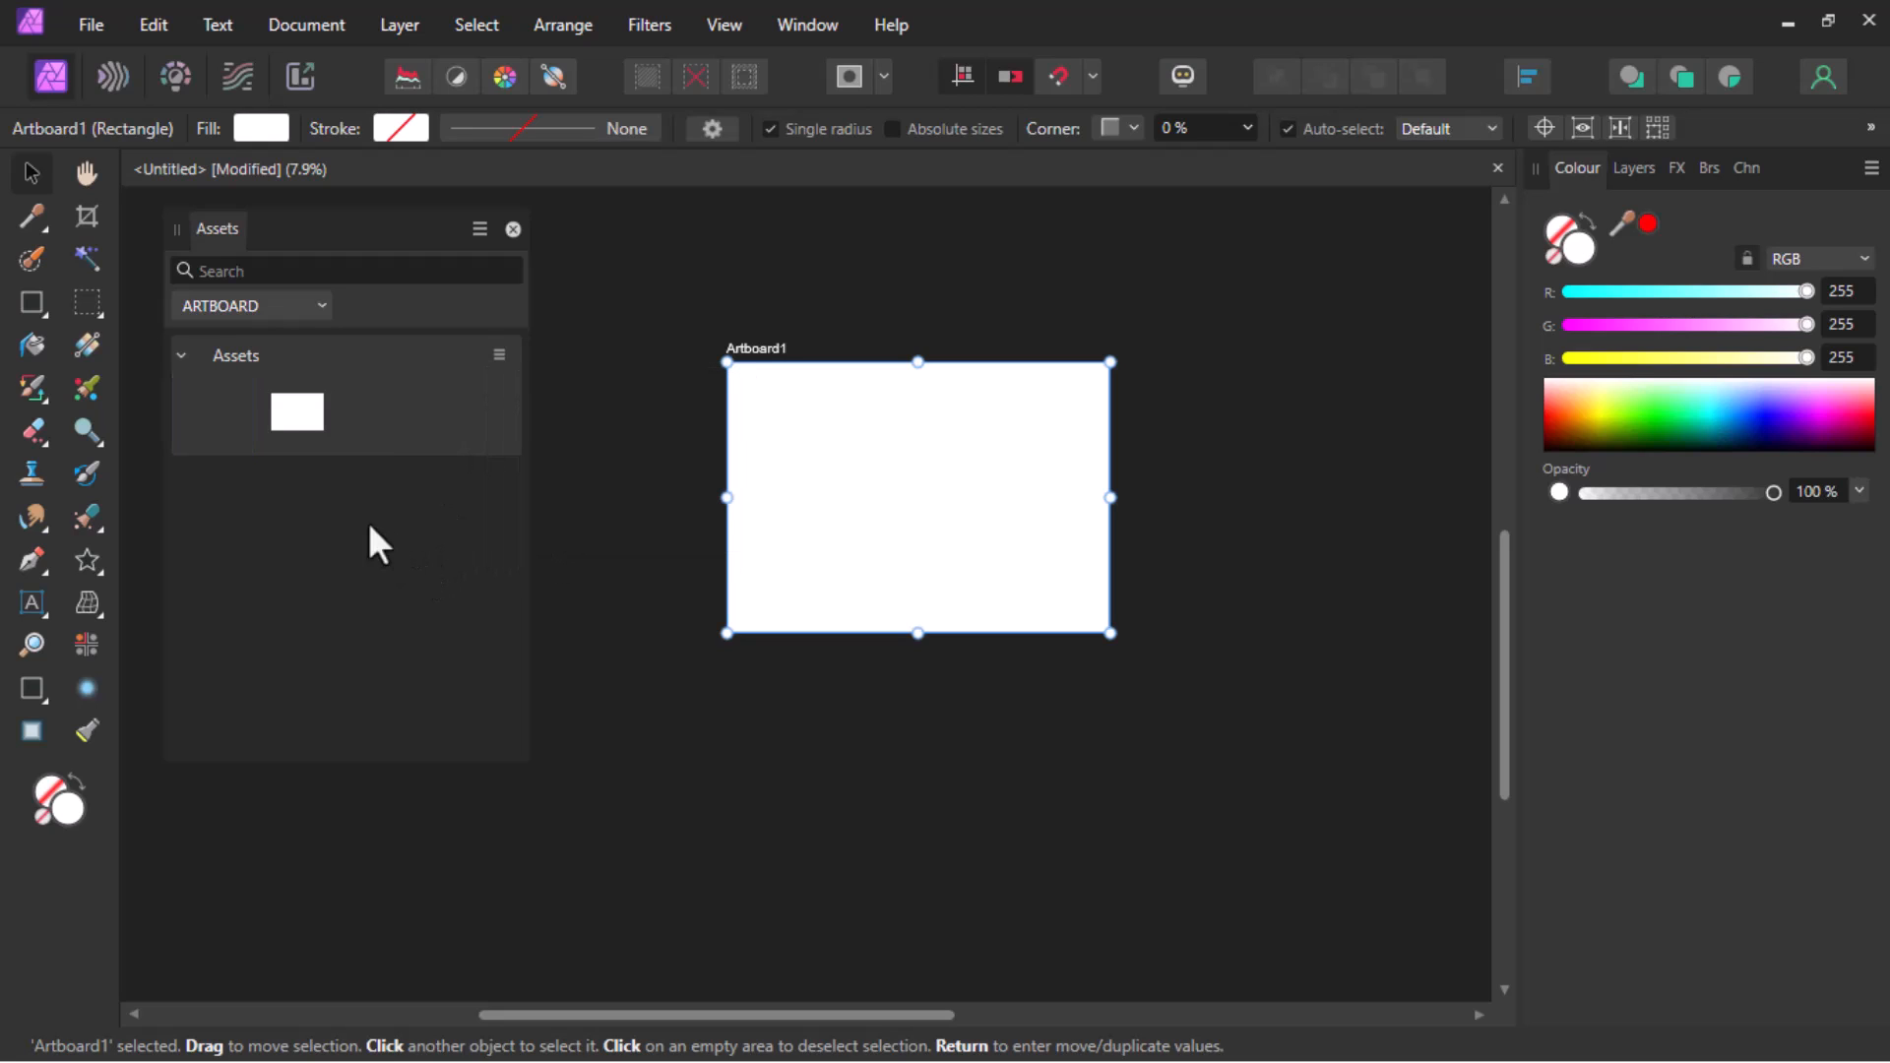
mouse_move(299, 428)
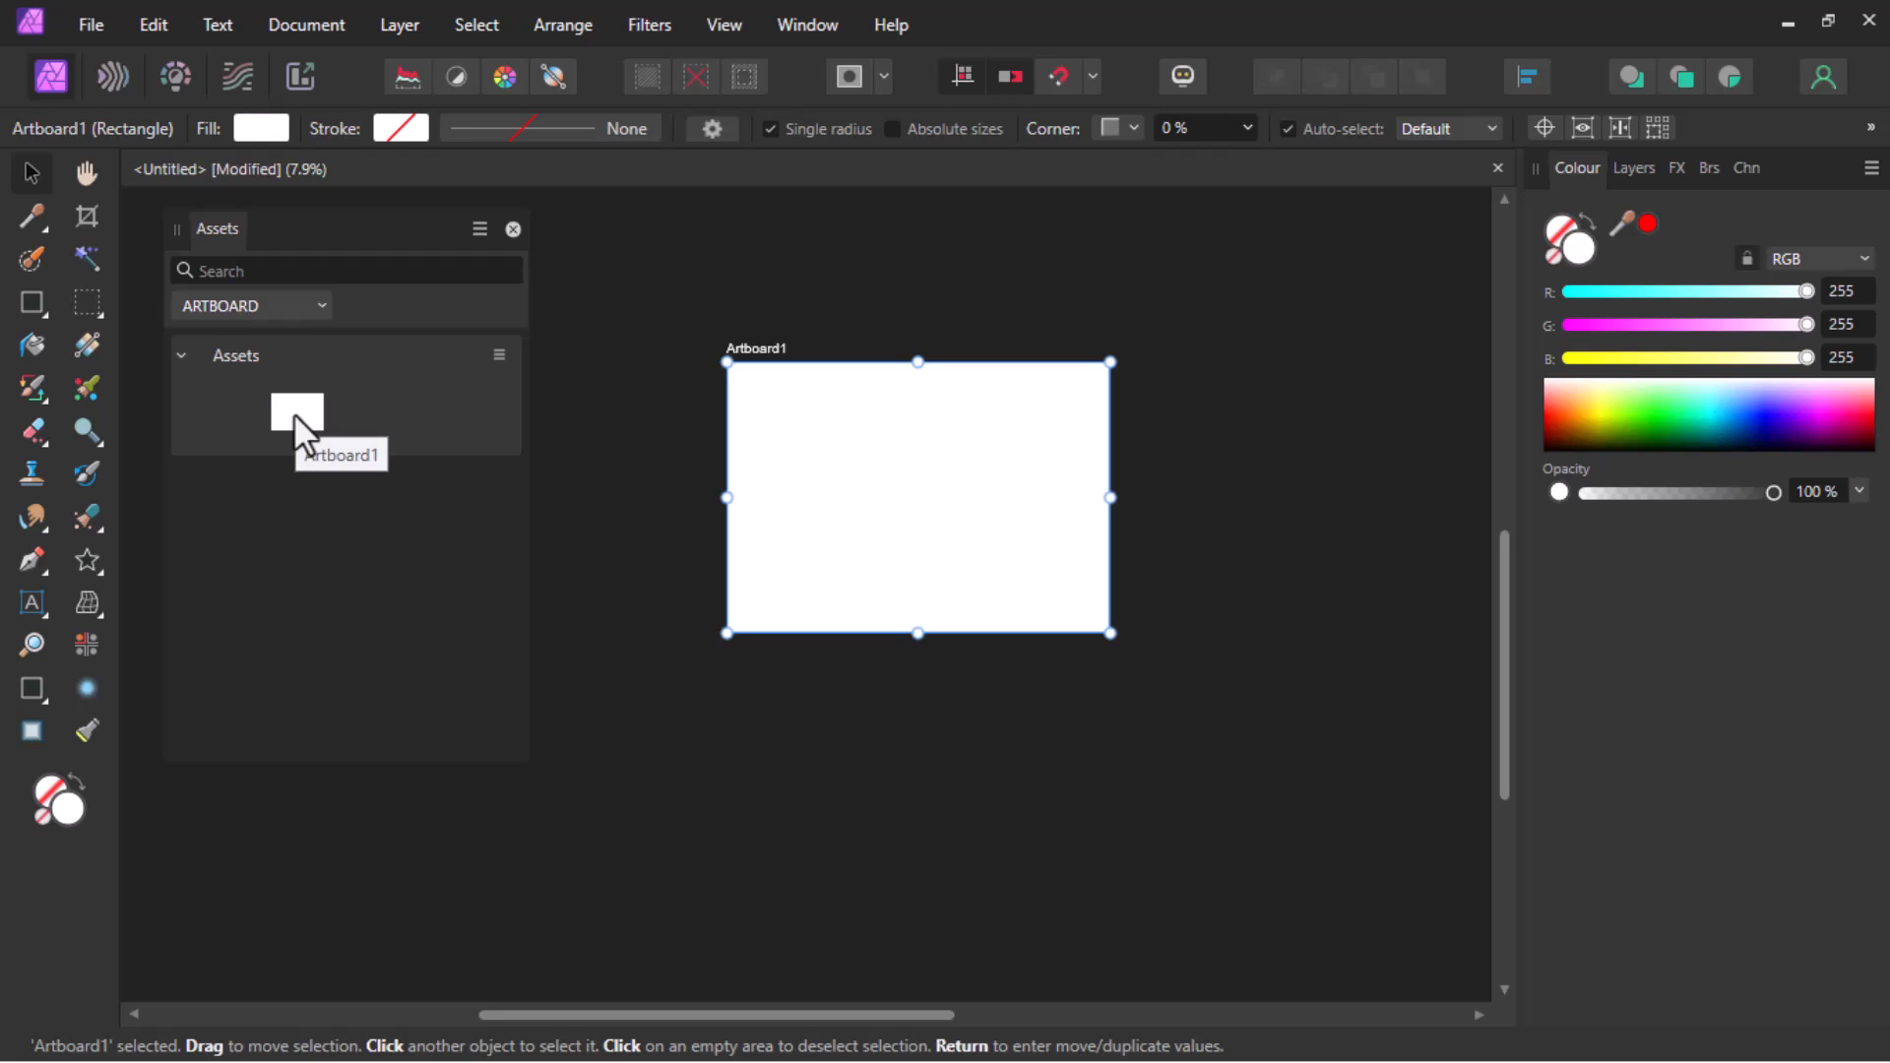